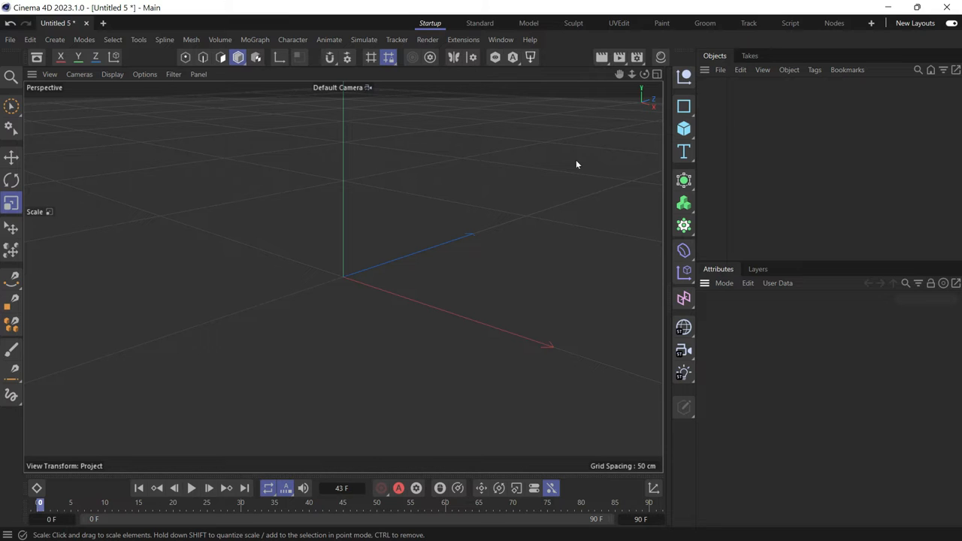
- Add an n-Side spline with 2 sides and Subdivided intermediate points at 5 cm
left_click(683, 105)
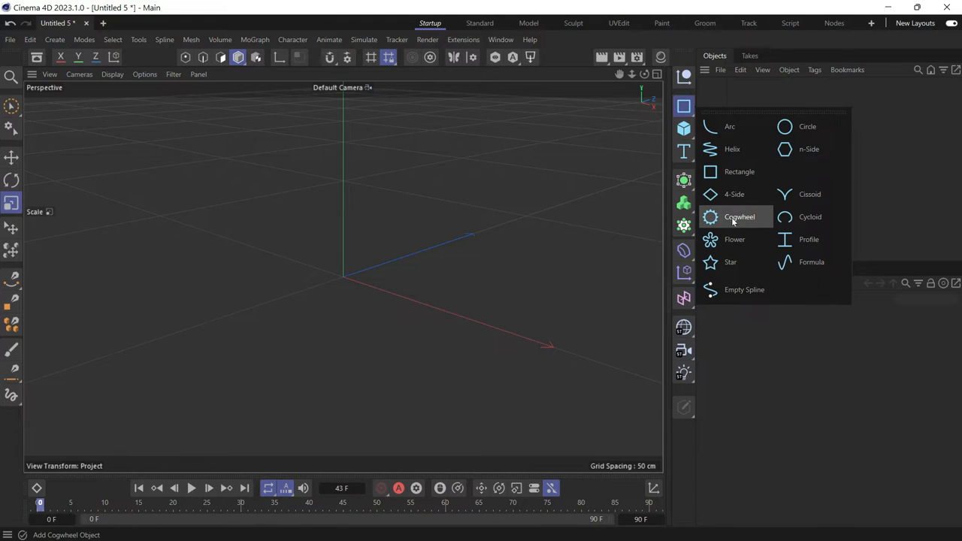
left_click(809, 149)
type("2")
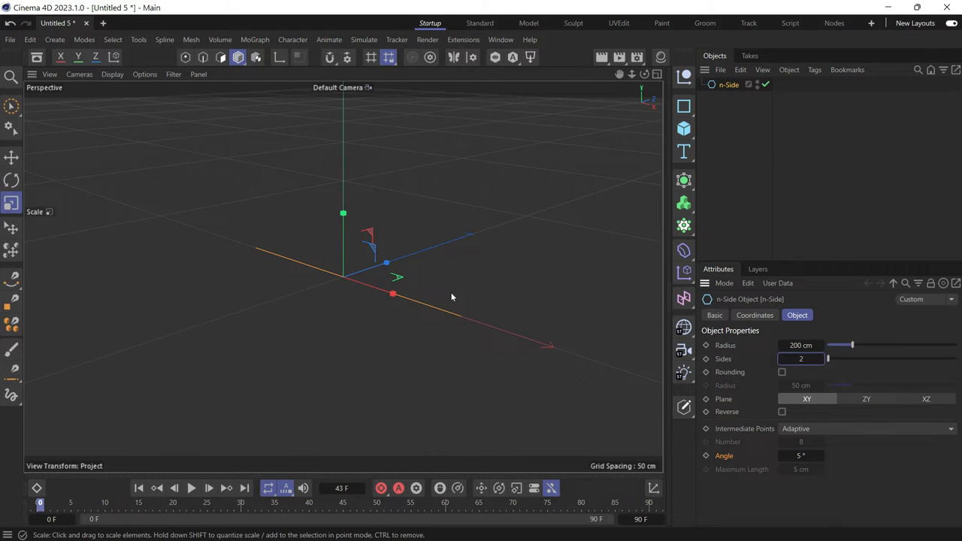
mouse_move(817, 436)
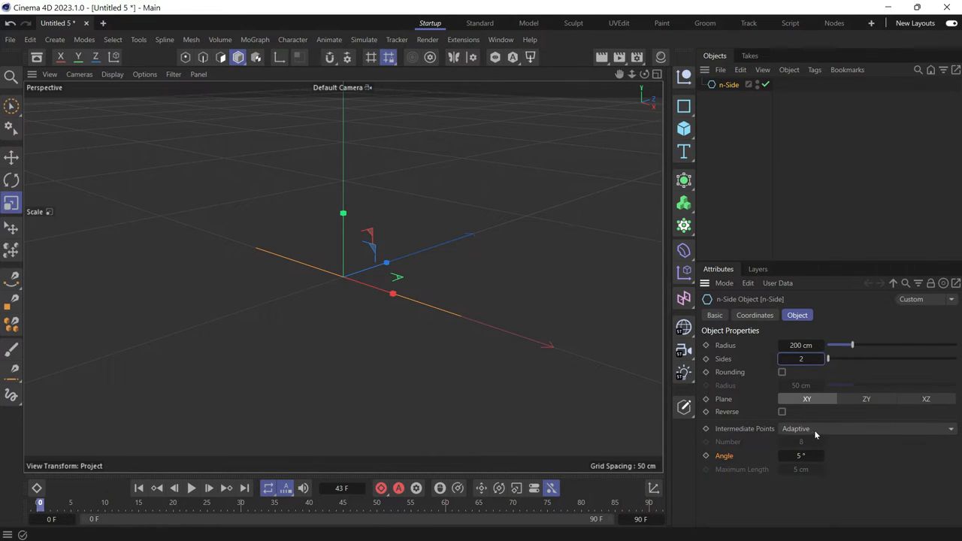
left_click(869, 429)
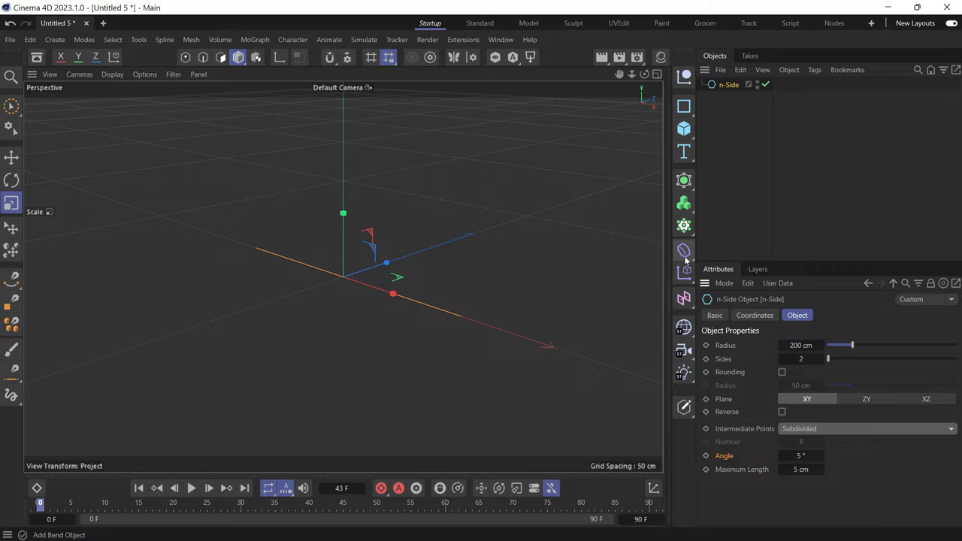
- Add a Formula deformer under the n-Side, shift it left, and preview the resulting wave
left_click(683, 249)
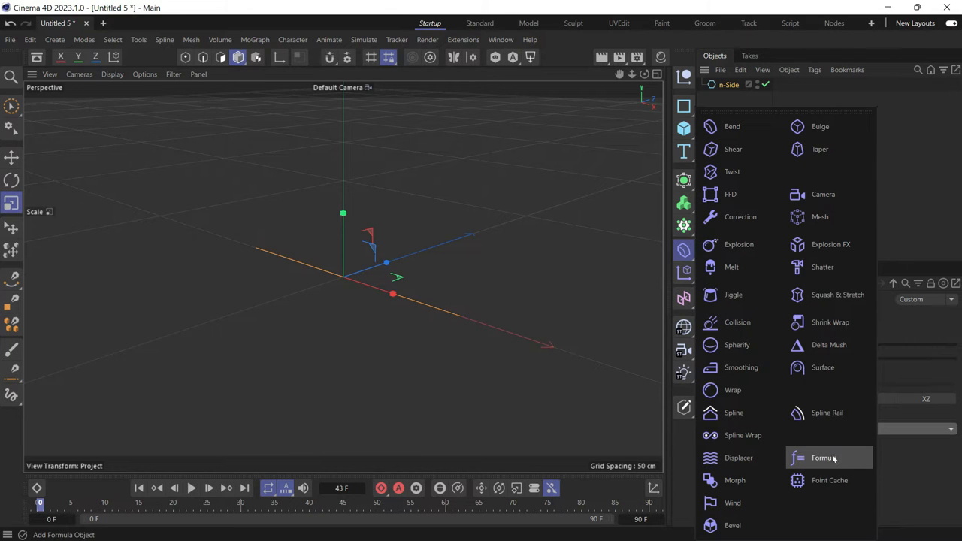
left_click(824, 458)
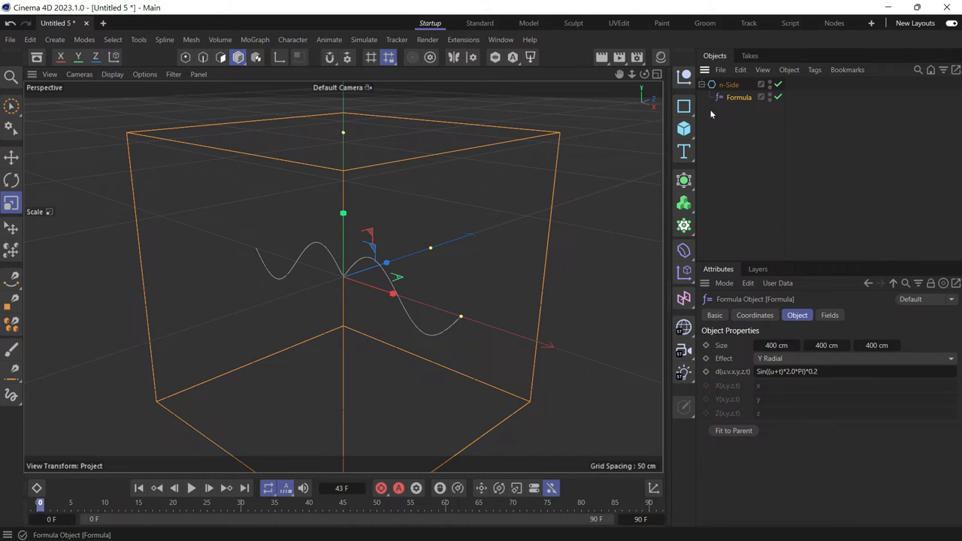
left_click(12, 157)
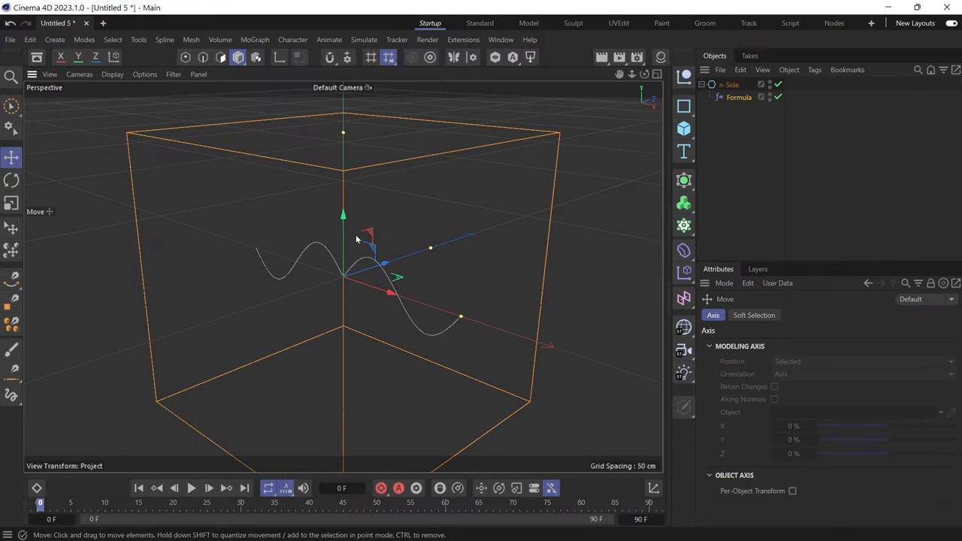
left_click_drag(384, 264, 151, 203)
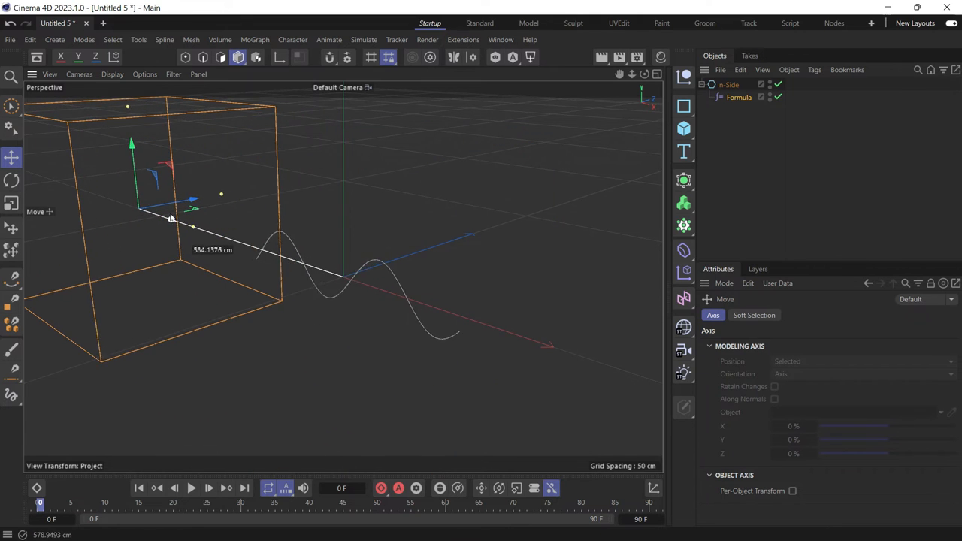
left_click(191, 487)
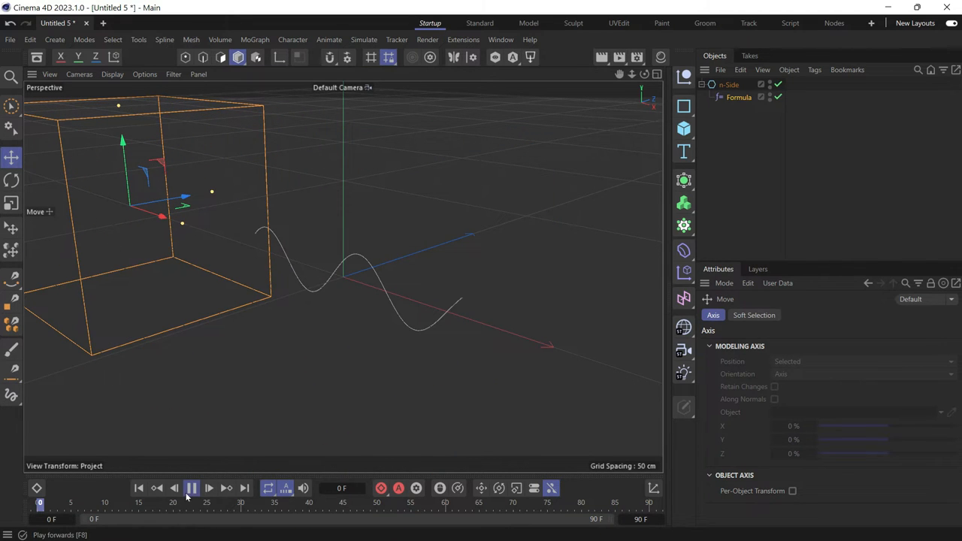
left_click(191, 487)
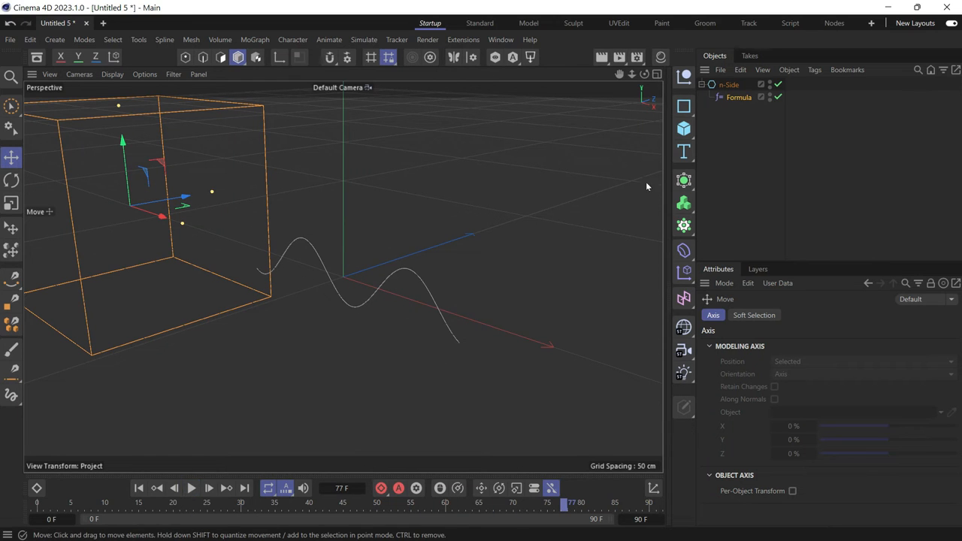
- Add a Platonic solid and give it an Align to Spline animation tag
left_click(682, 128)
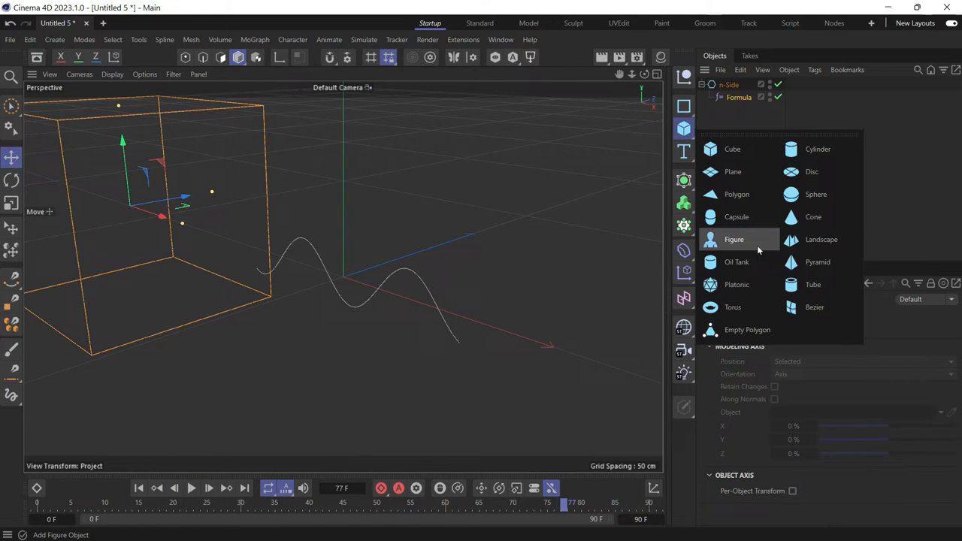
mouse_move(737, 285)
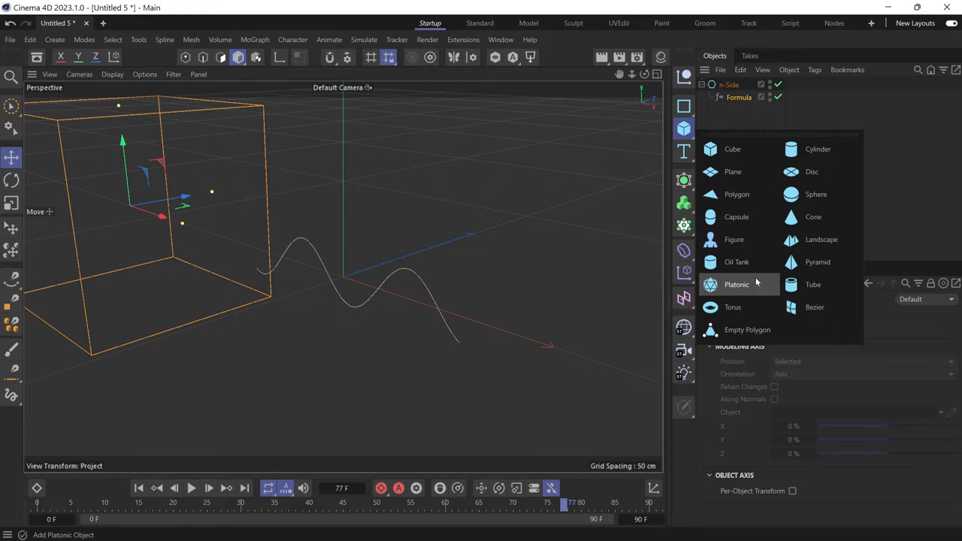
left_click(737, 285)
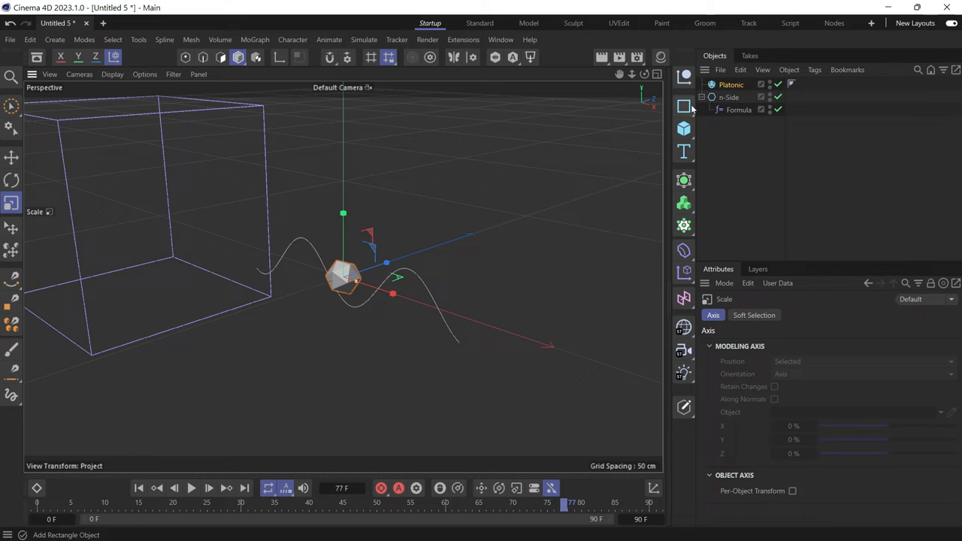
right_click(731, 84)
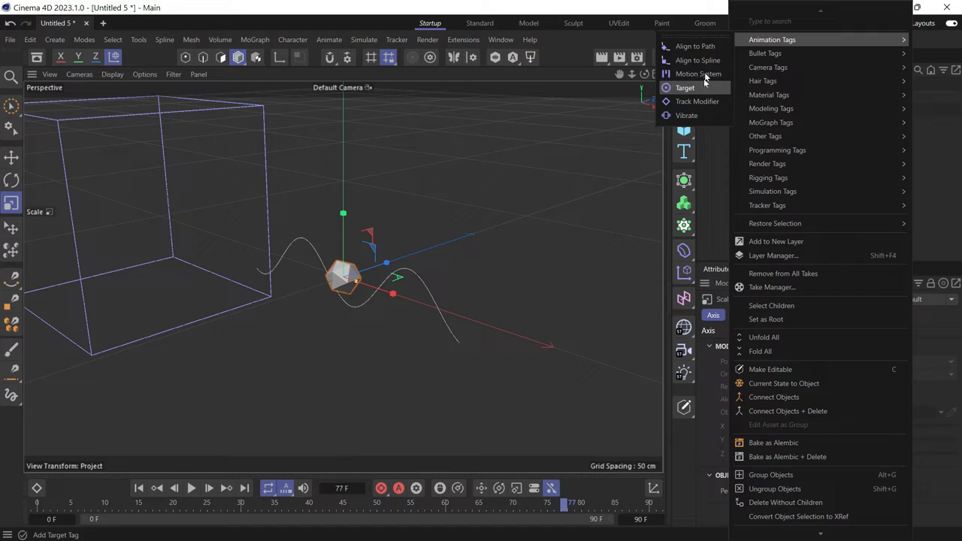
left_click(698, 60)
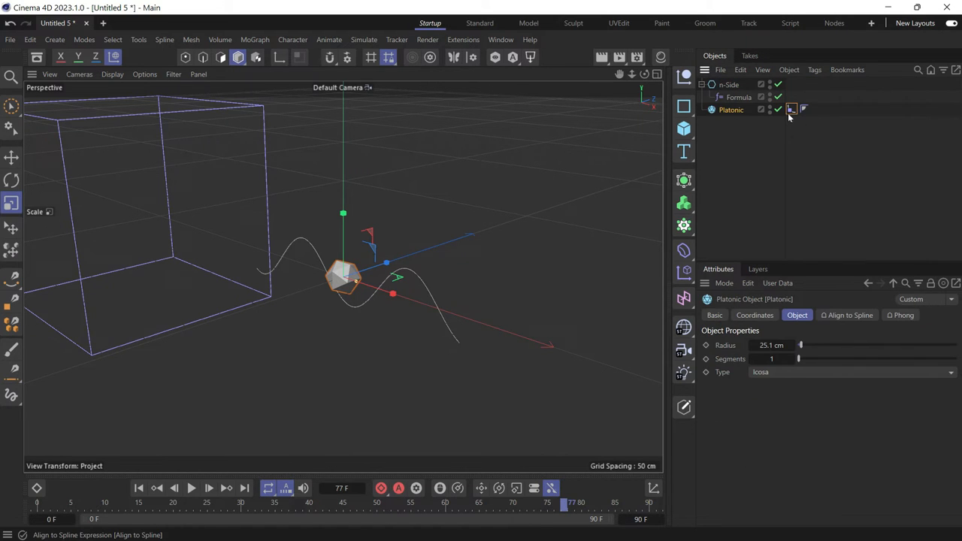
- Set the Align to Spline tag's Spline Path to the n-Side and test the follow by playback
left_click(791, 108)
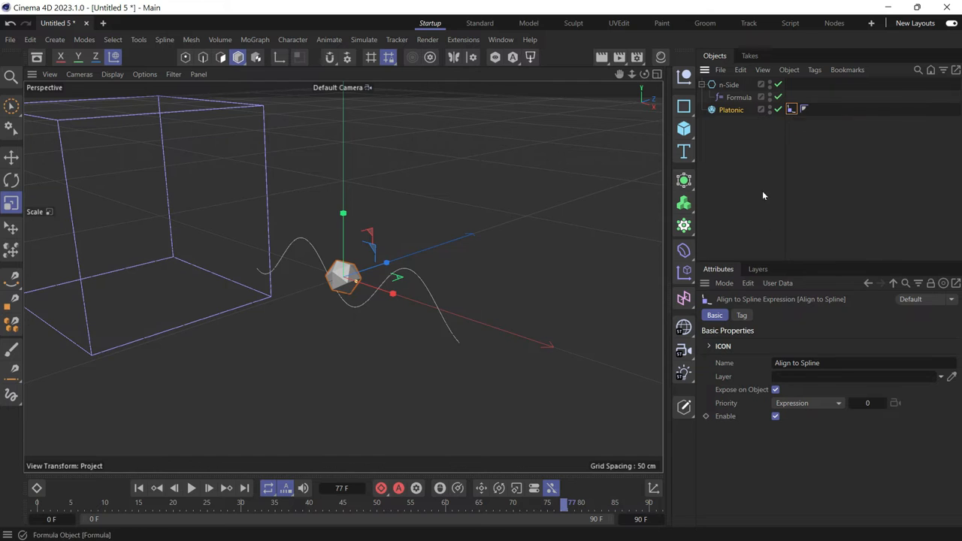
left_click(742, 315)
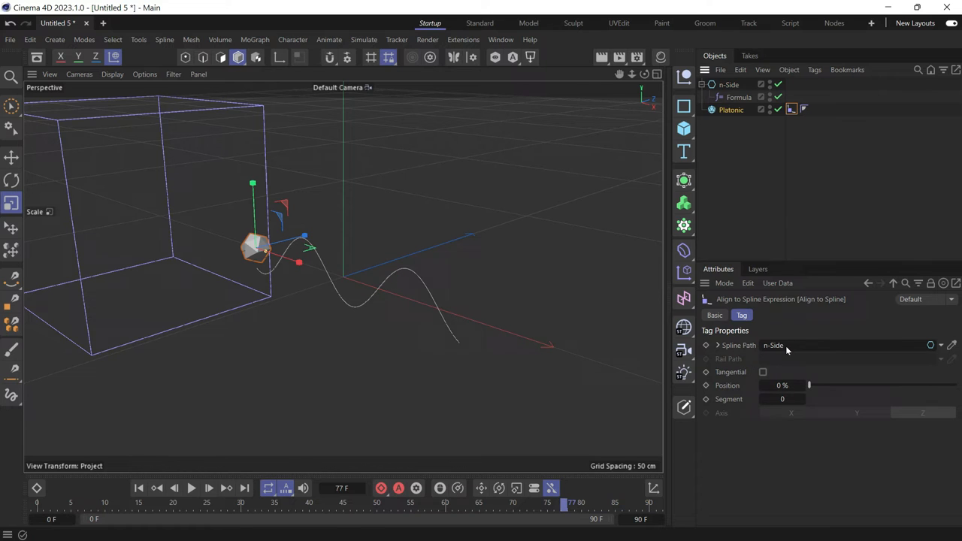
mouse_move(193, 489)
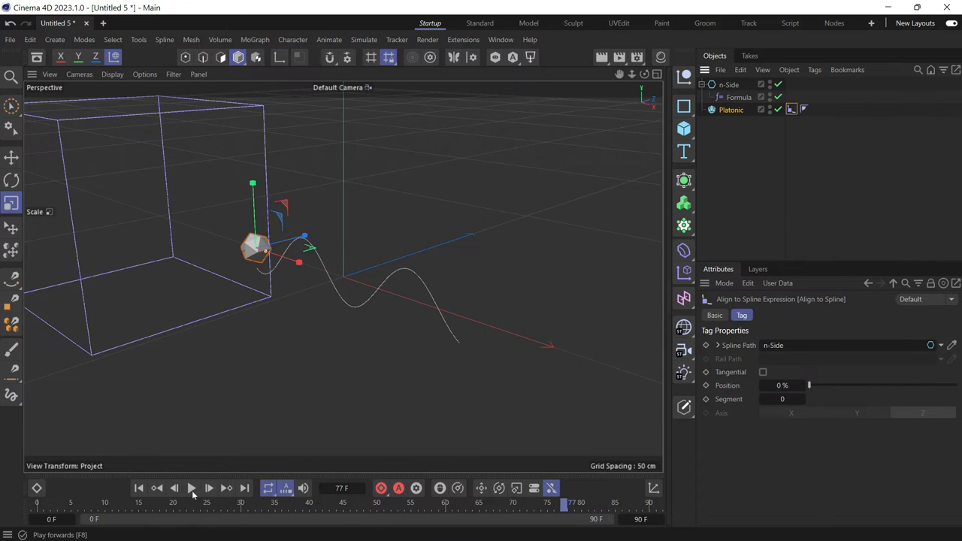
left_click(193, 488)
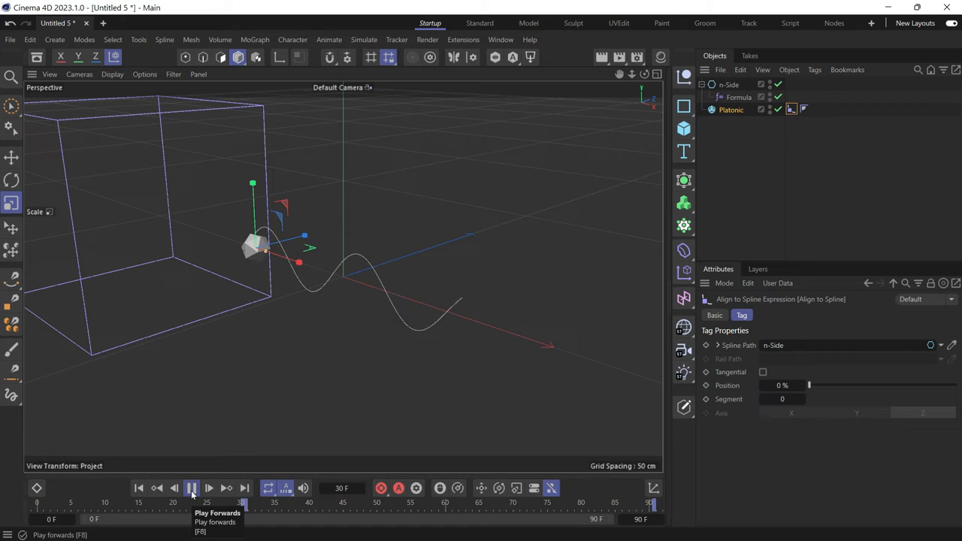
left_click(191, 488)
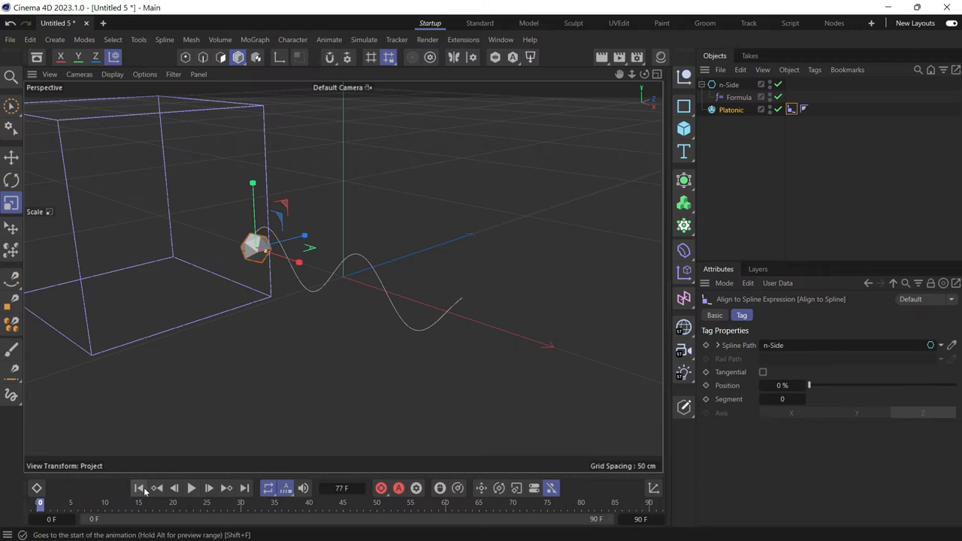
mouse_move(666, 205)
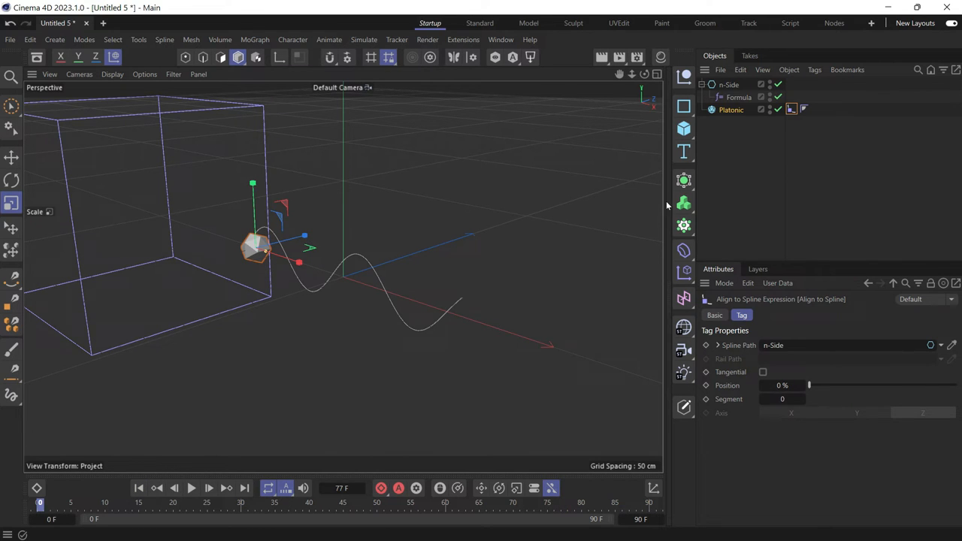
- Add a MoSpline object and switch its Mode to Spline
left_click(682, 226)
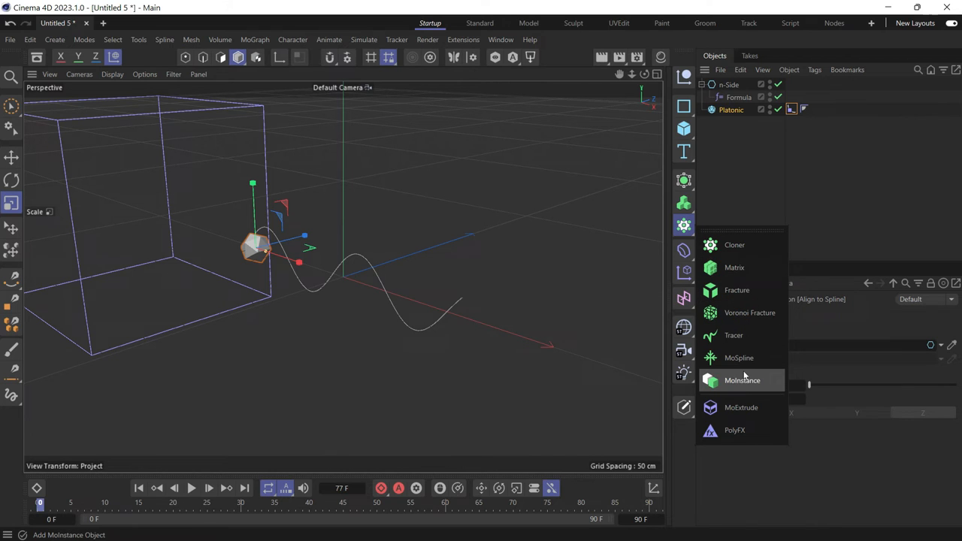
left_click(739, 358)
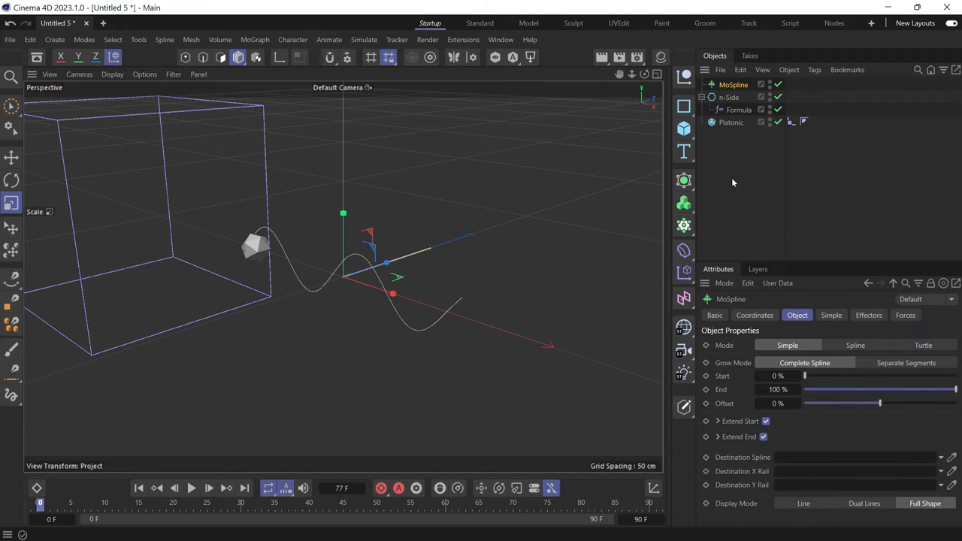
mouse_move(764, 349)
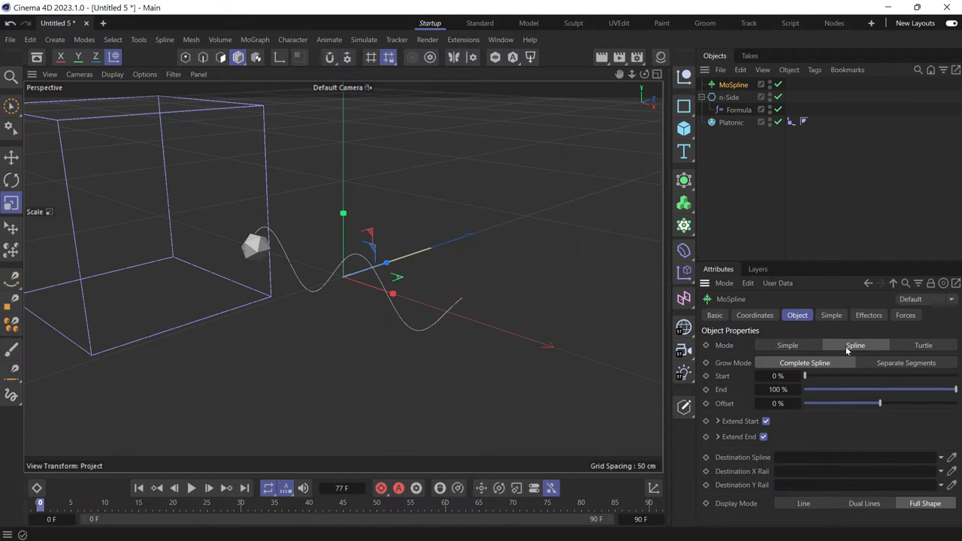
left_click(830, 316)
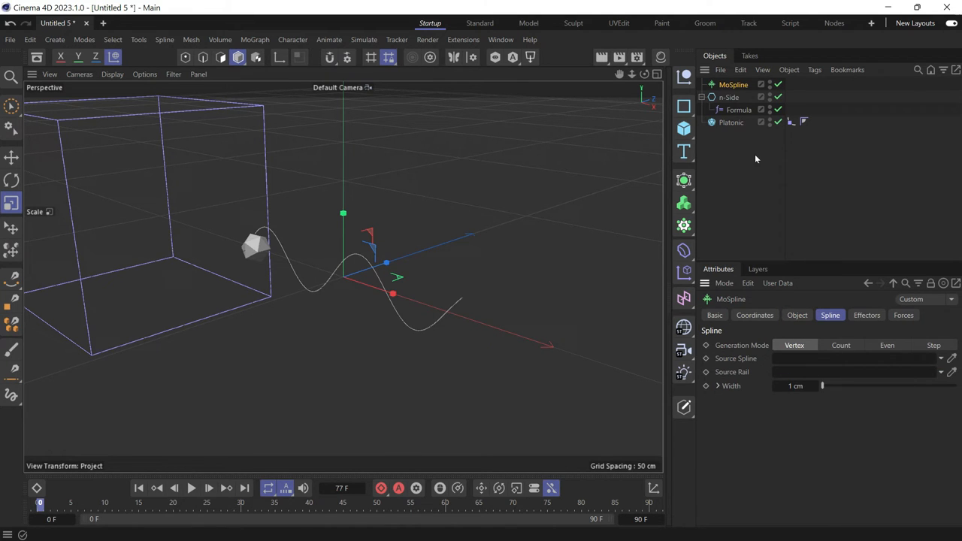
mouse_move(746, 151)
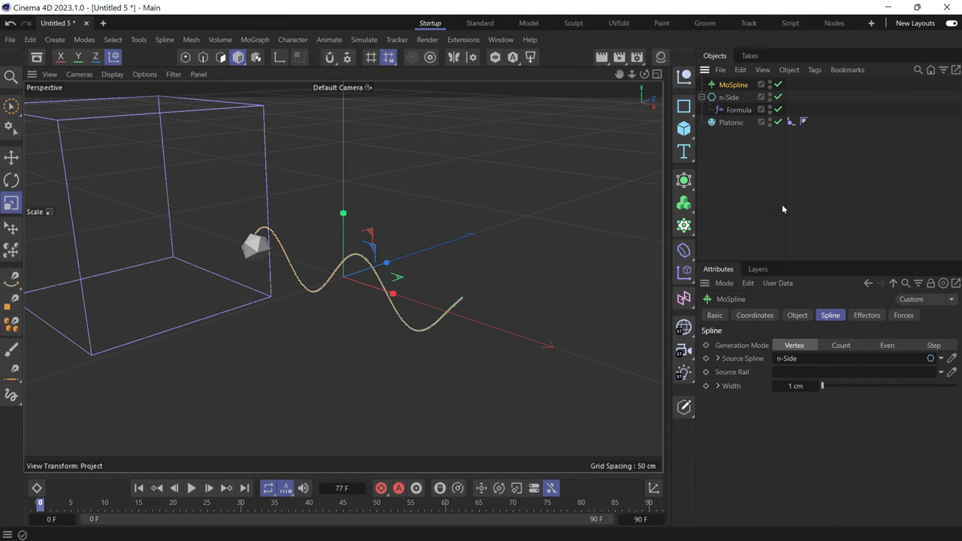
- Feed n-Side into the MoSpline, point the Align to Spline tag at the MoSpline, and test playback
left_click(791, 121)
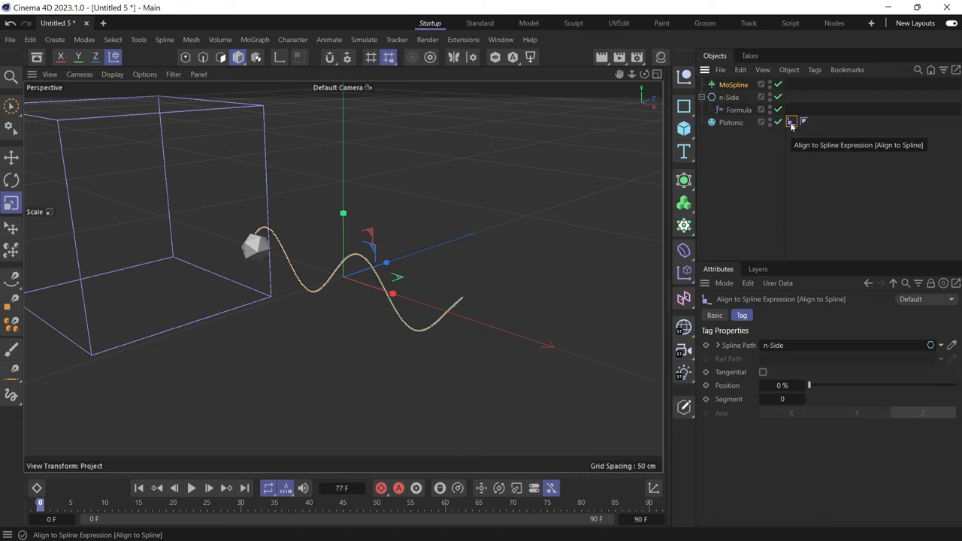
mouse_move(767, 365)
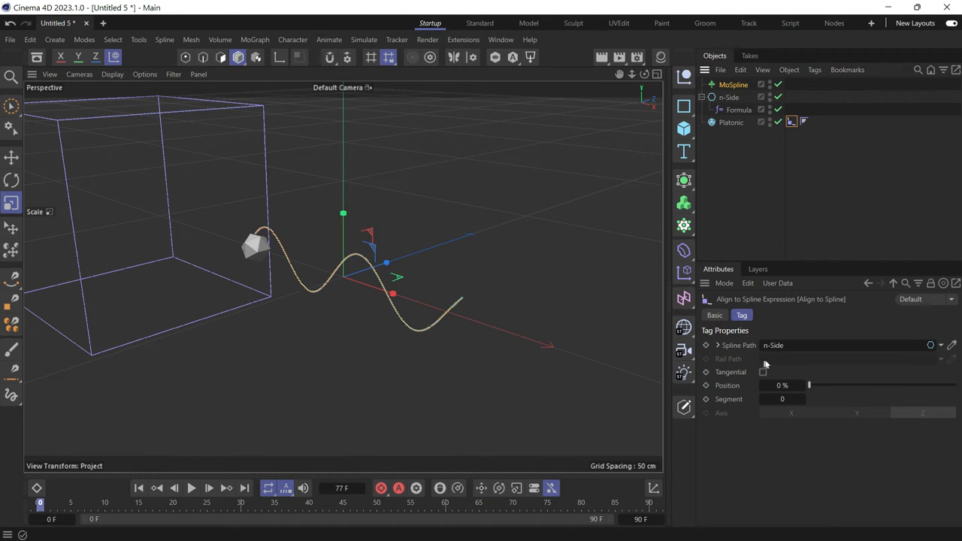
mouse_move(727, 358)
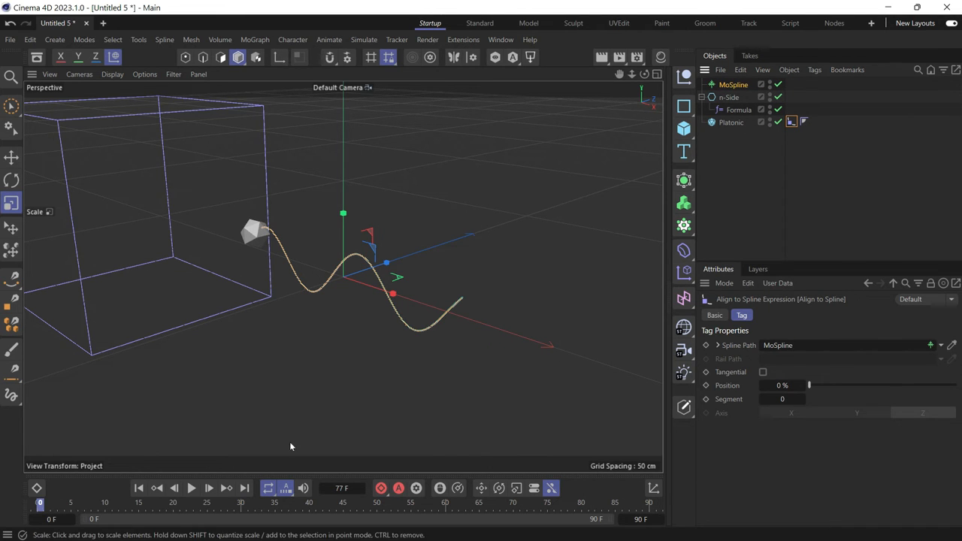
left_click(191, 489)
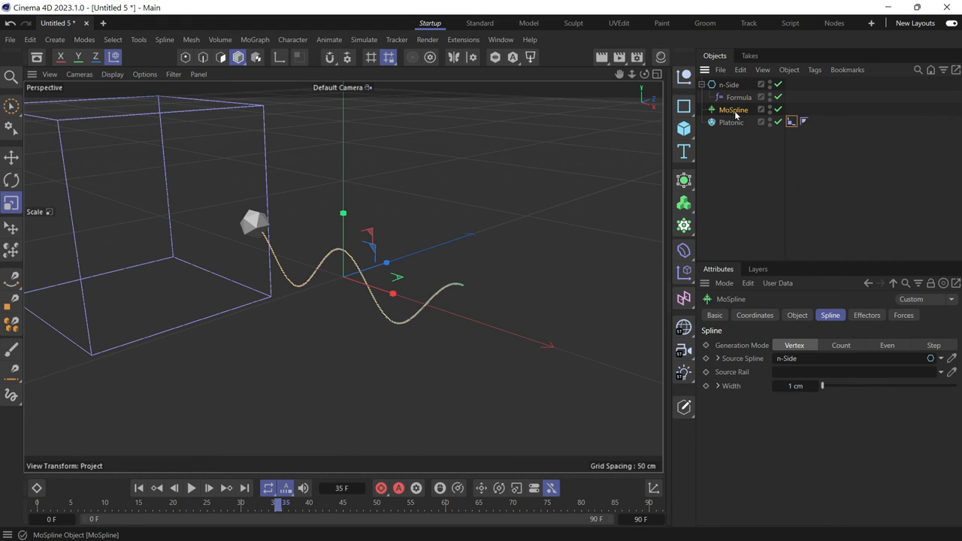
left_click(791, 121)
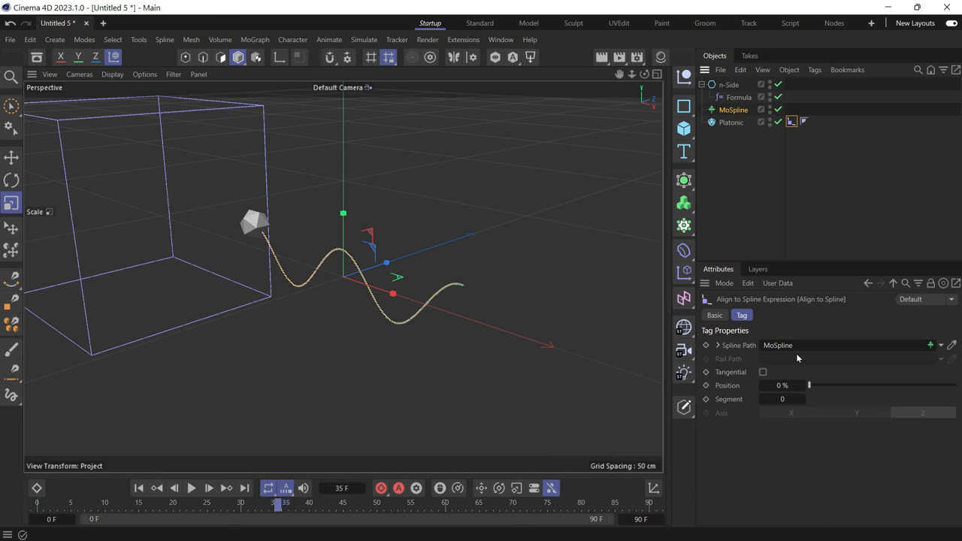
mouse_move(177, 486)
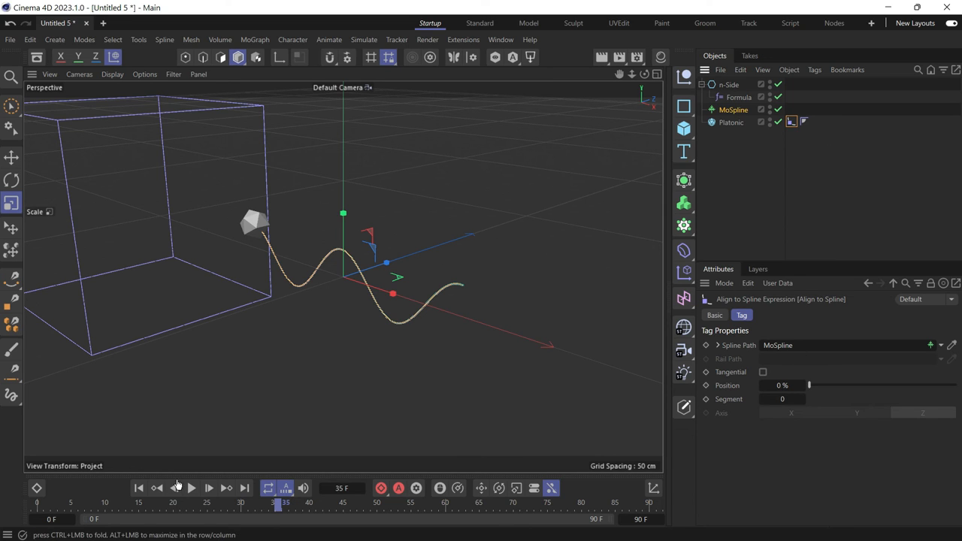
left_click(193, 489)
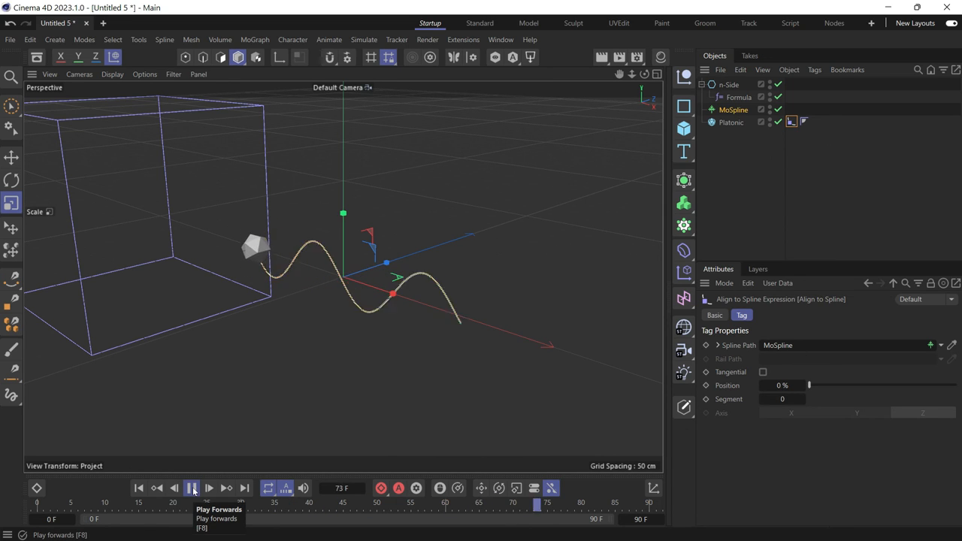
left_click(193, 488)
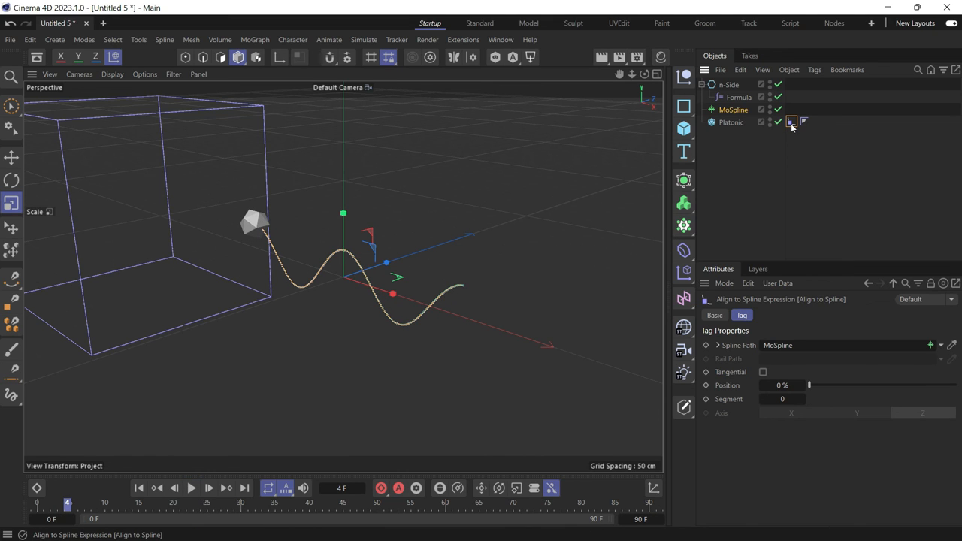
- Set the tag's Priority to Generators and step frames to confirm the solid stays on the wave
left_click(716, 316)
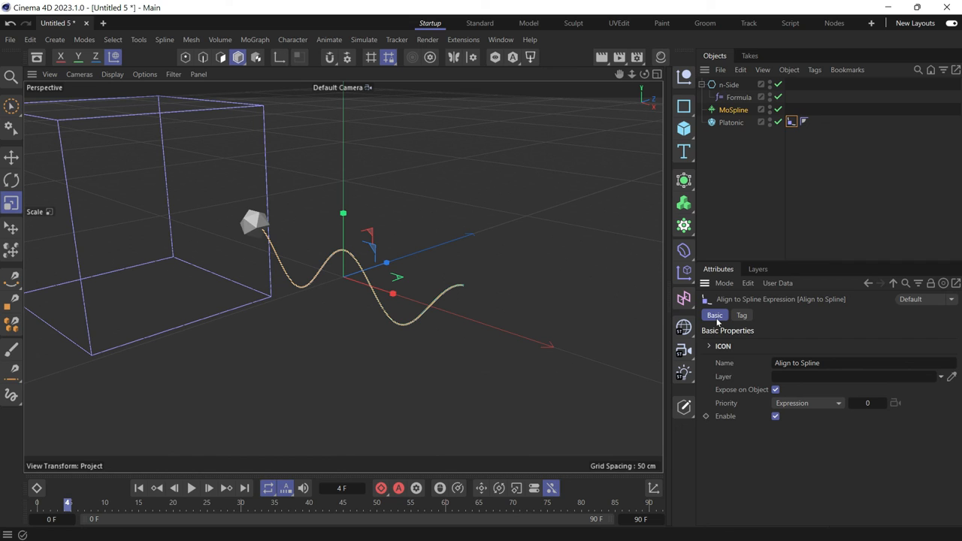
left_click(806, 403)
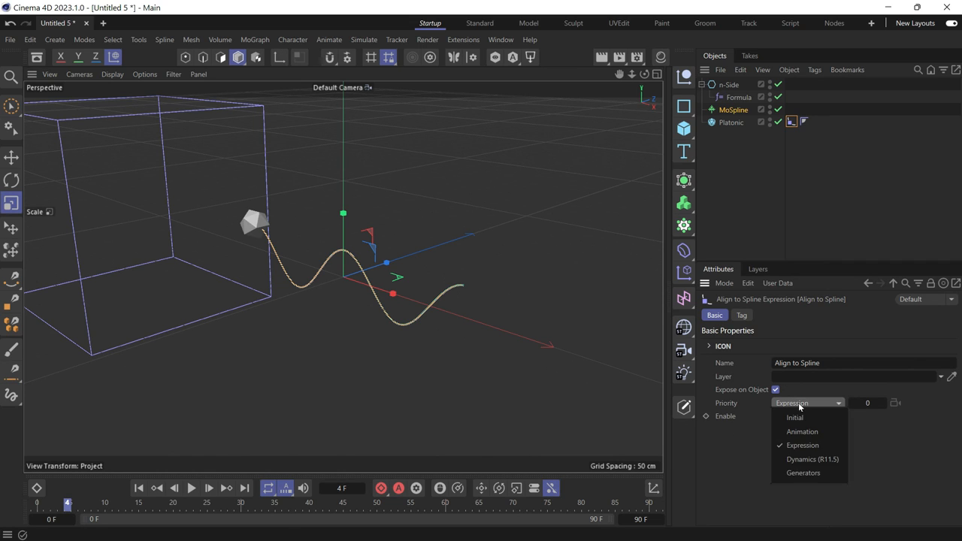
left_click(803, 472)
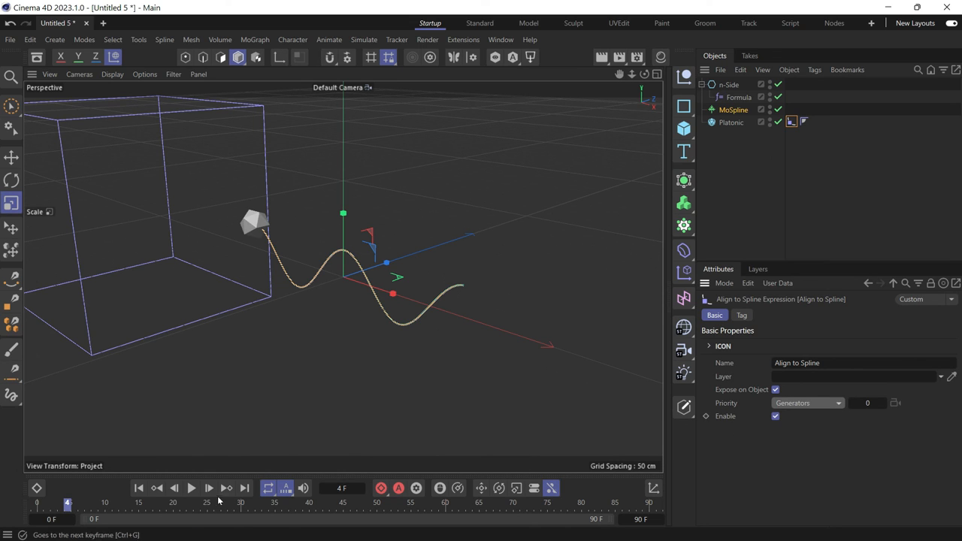
left_click(191, 487)
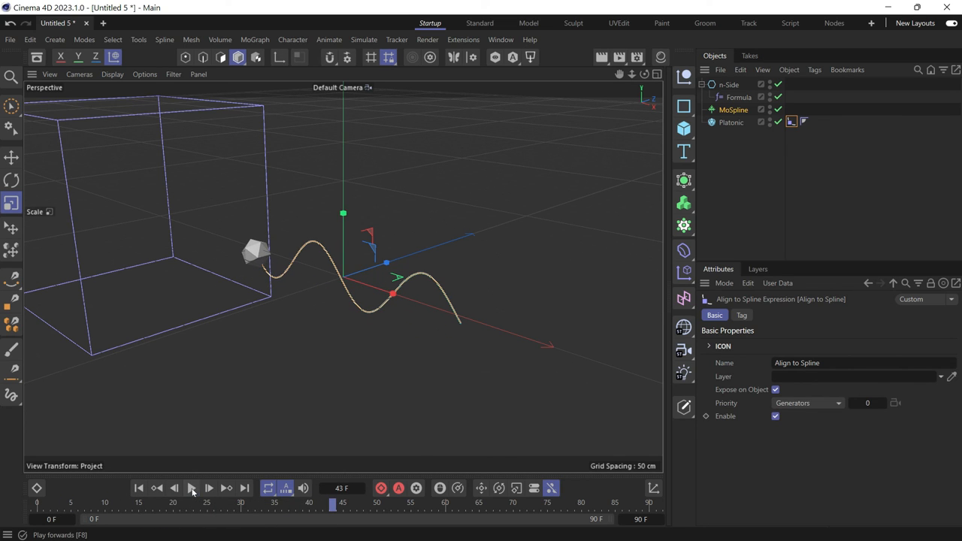
left_click(209, 489)
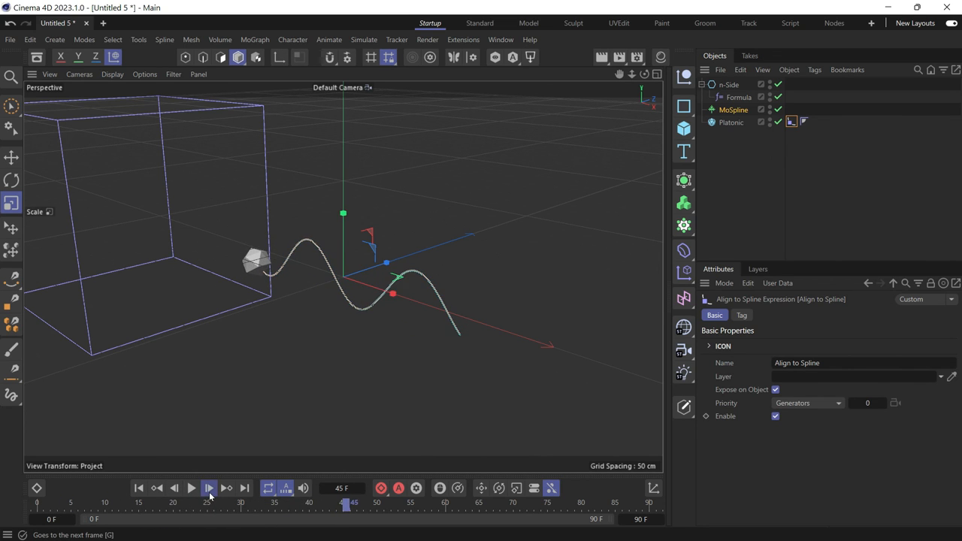
left_click(209, 489)
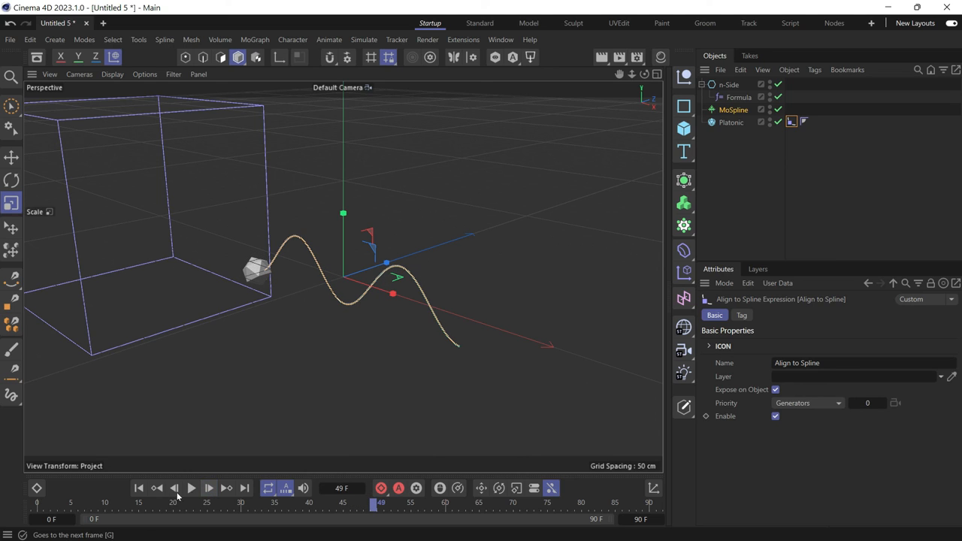